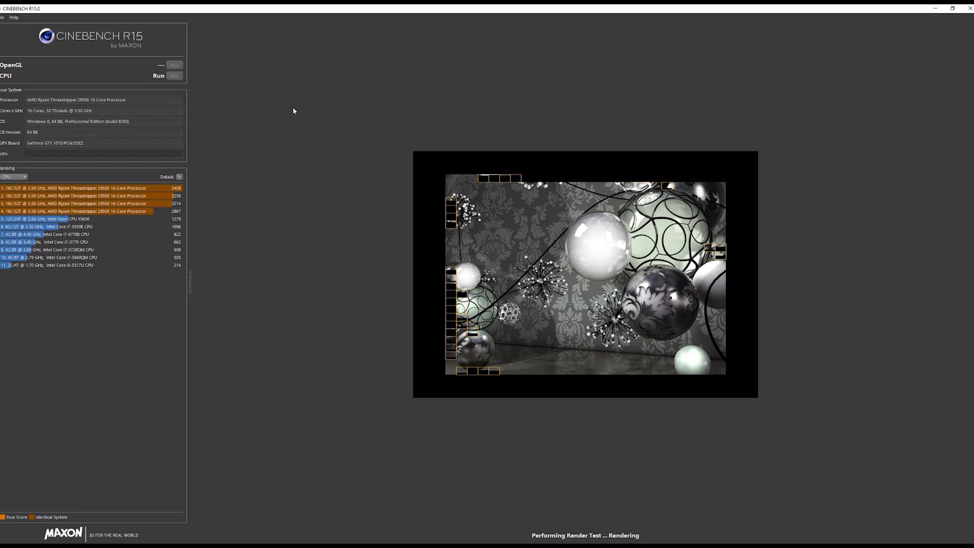
{"action": "mouse_move", "coordinate": [310, 119]}
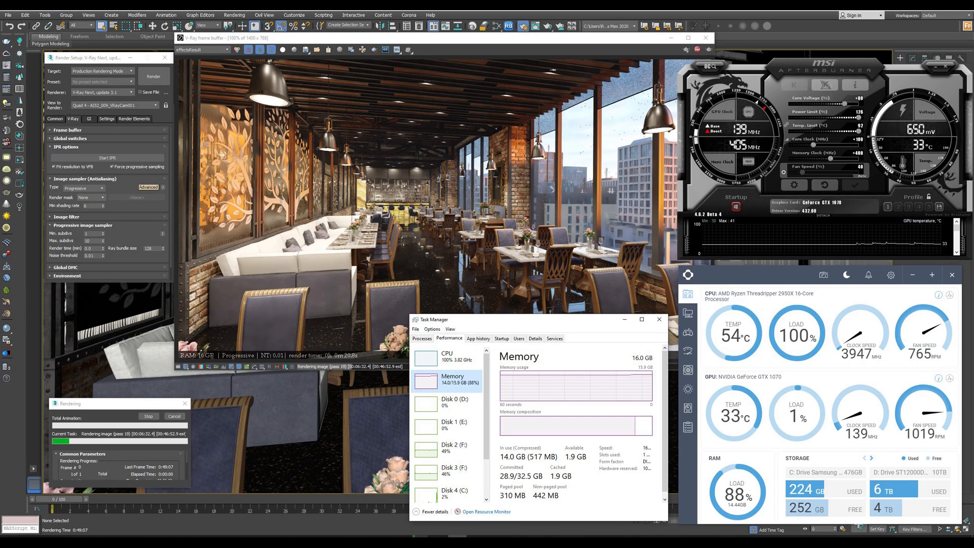
{"action": "left_click", "coordinate": [641, 320]}
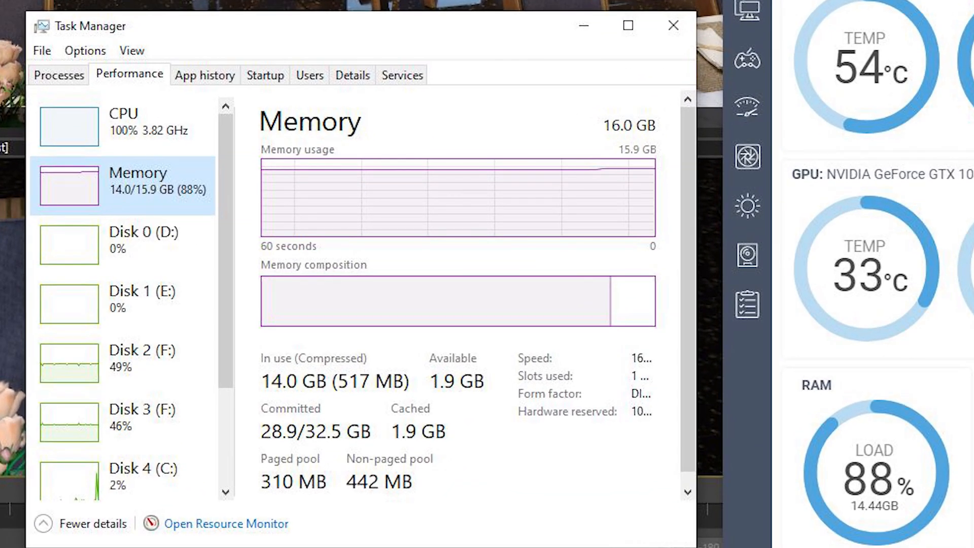